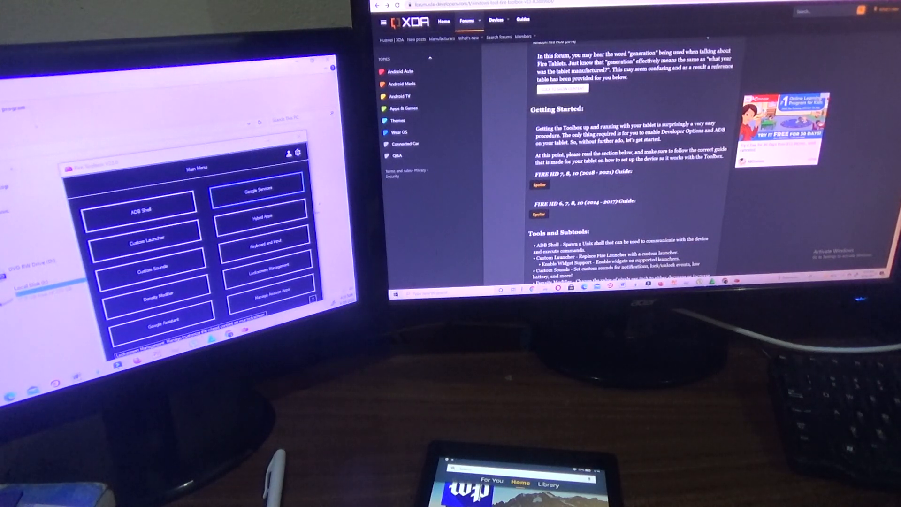
# Scroll the XDA Fire Toolbox guide down to the Tools and Subtools list.
pyautogui.scroll(-3)
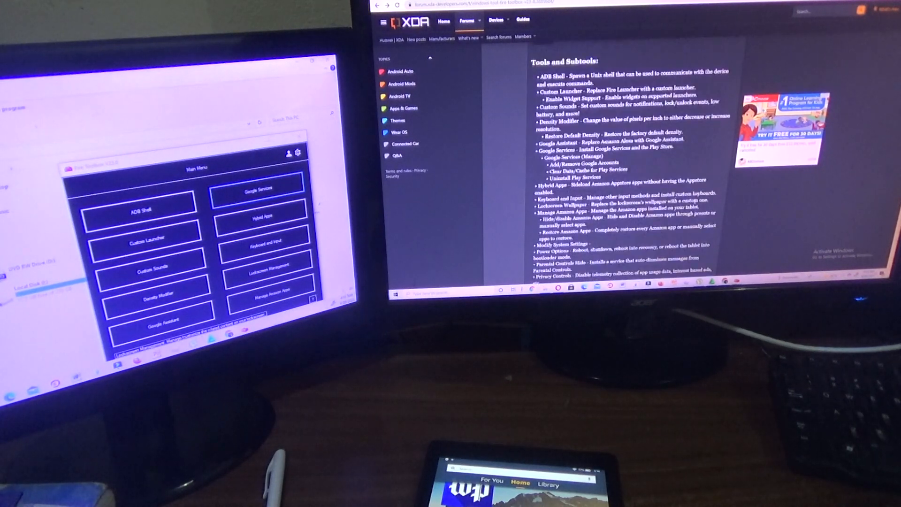
pyautogui.scroll(-3)
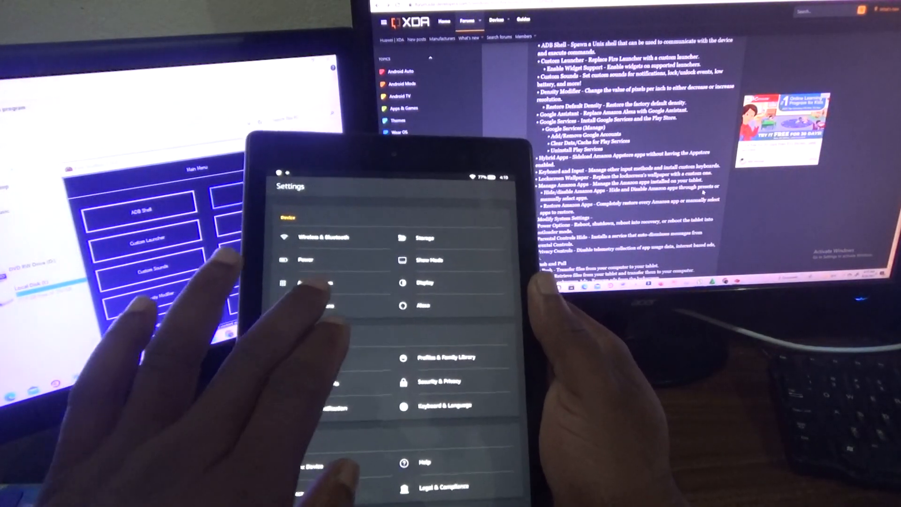
# Tap the Enable ADB toggle in the tablet's Developer Options.
pyautogui.click(310, 283)
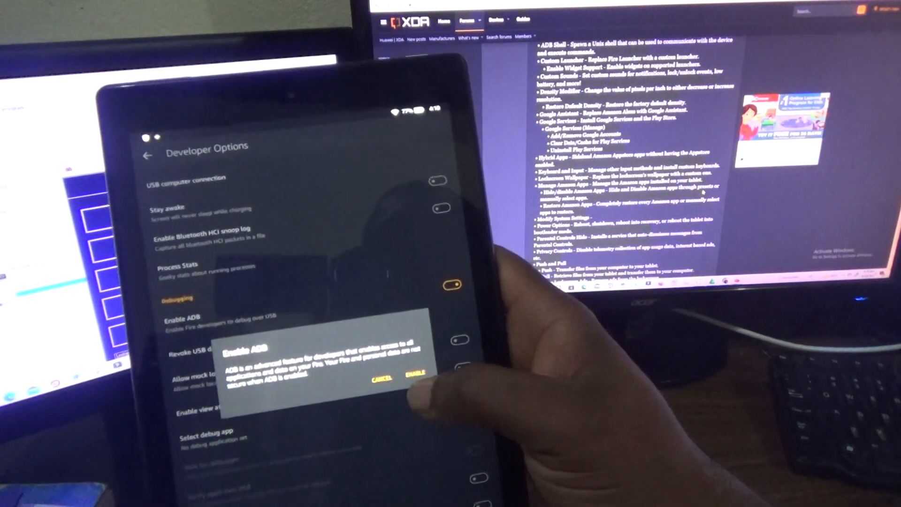
# Confirm ENABLE in the Enable ADB dialog to turn on debugging.
pyautogui.click(417, 371)
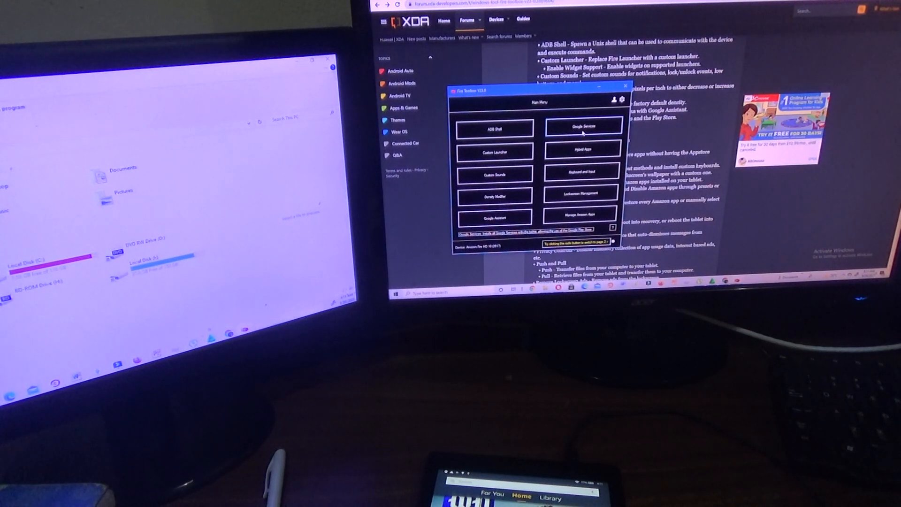
# Install Google Services from Fire Toolbox, then launch the Play Store on the tablet.
pyautogui.click(582, 126)
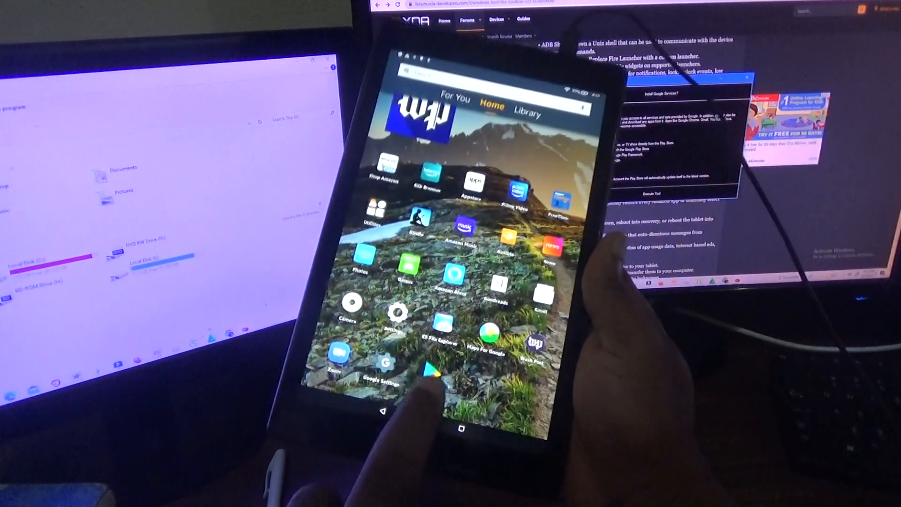
pyautogui.click(429, 372)
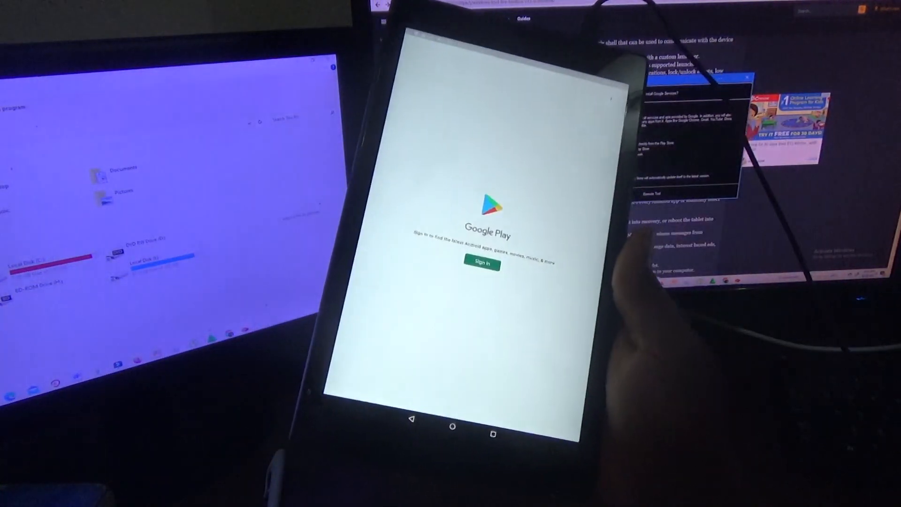